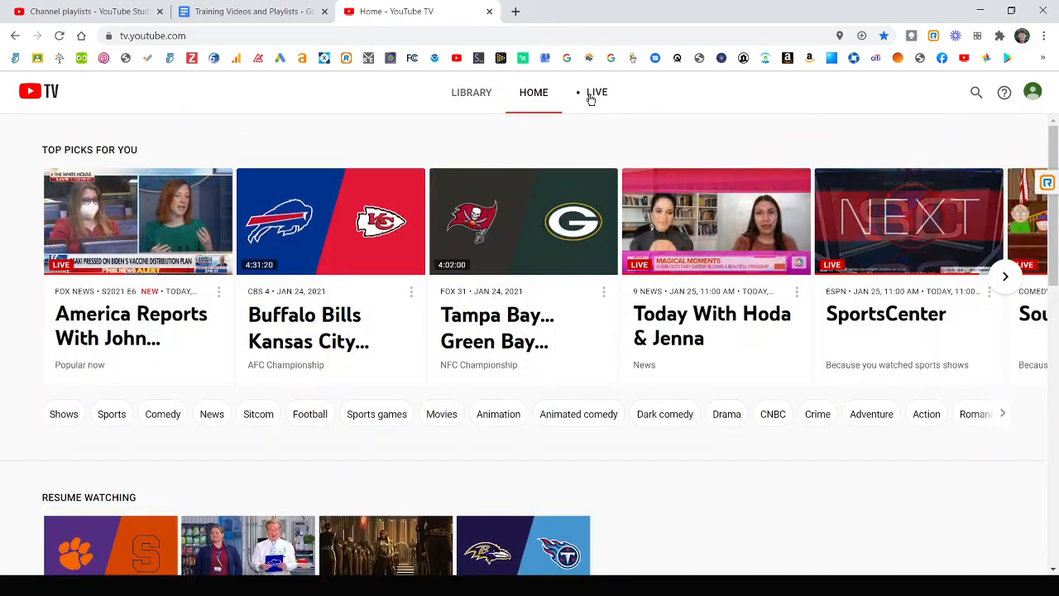
# Open The Bachelor on ABC Denver 7 from the evening live guide listings
pyautogui.click(597, 92)
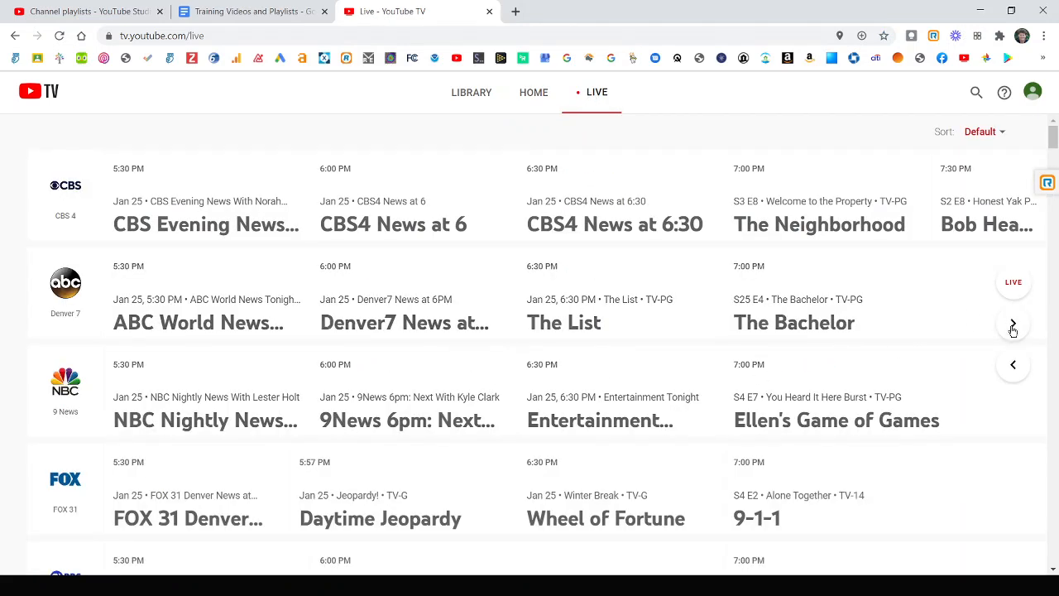
pyautogui.click(1012, 324)
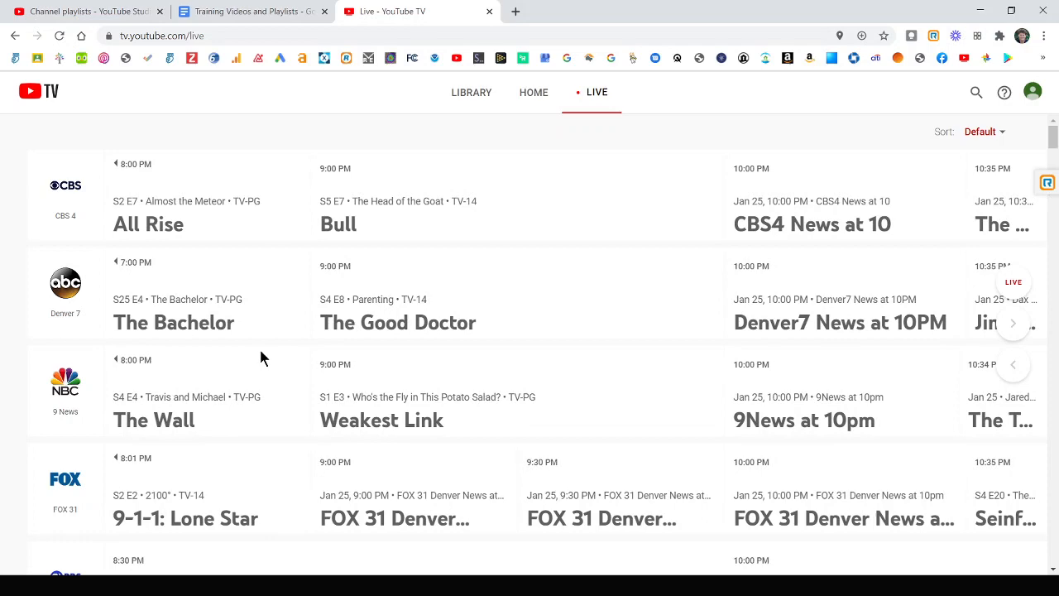
pyautogui.click(173, 322)
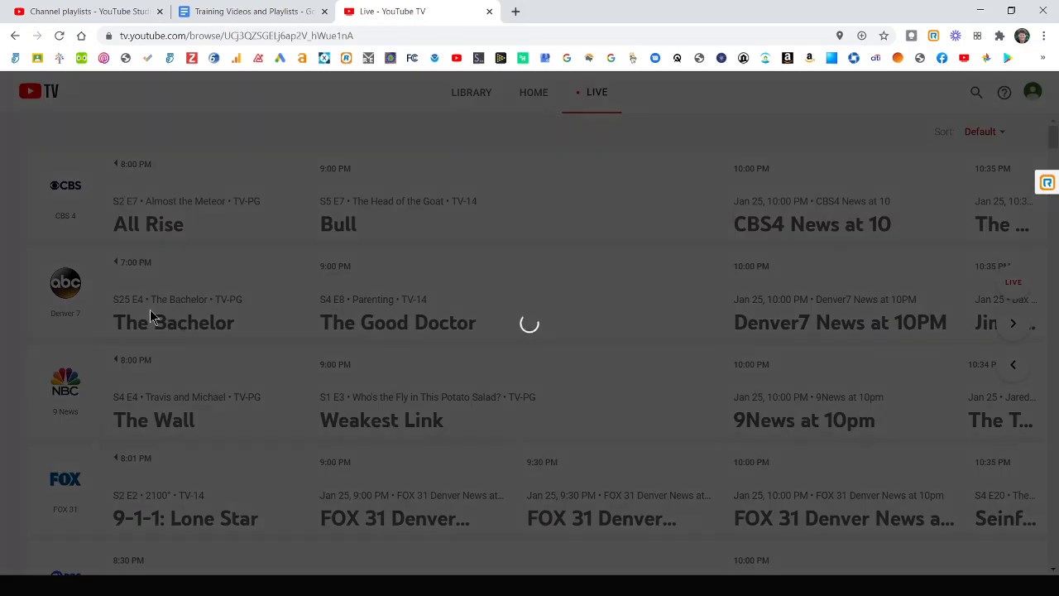
# Add The Bachelor to the library, remove it again, and close its details
pyautogui.click(174, 322)
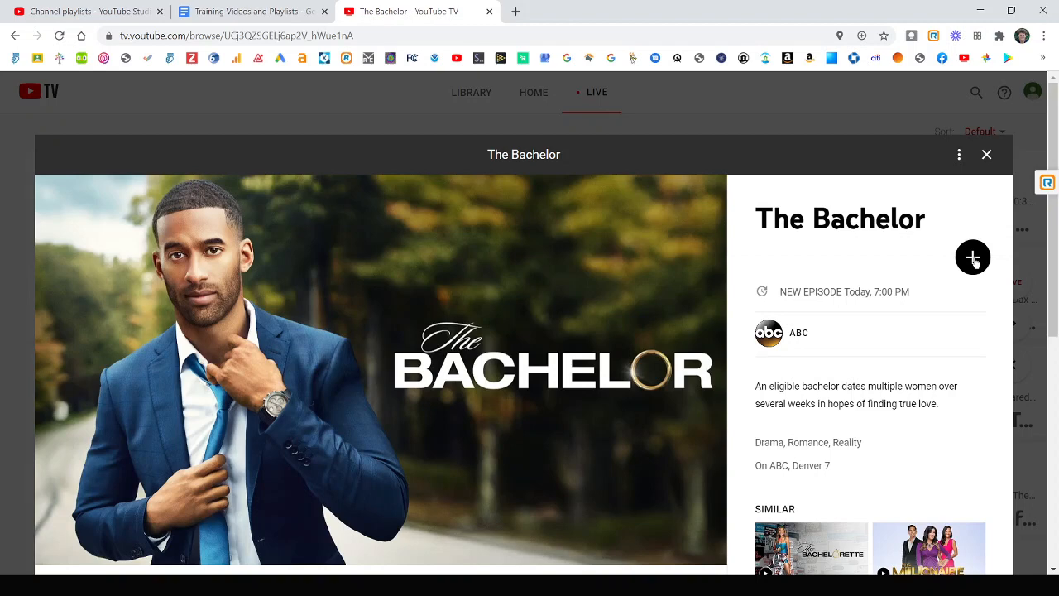
pyautogui.click(973, 258)
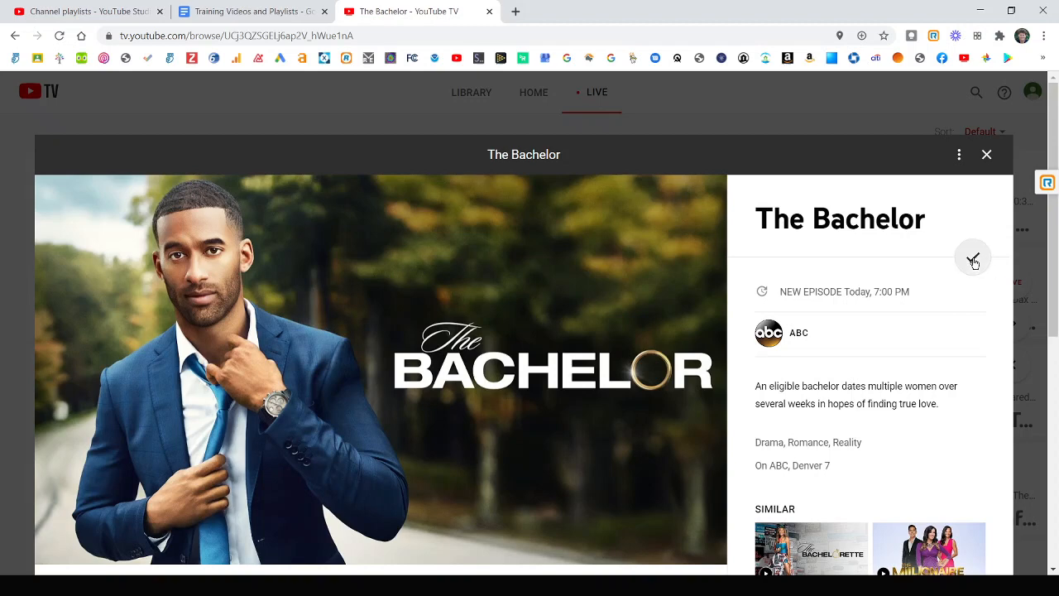
pyautogui.click(973, 256)
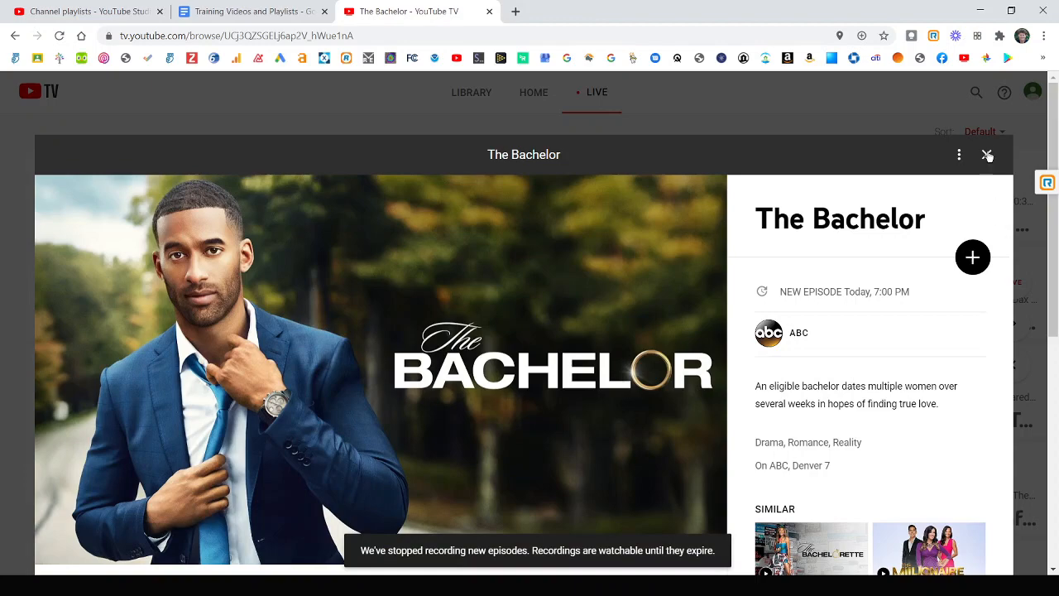
pyautogui.click(986, 155)
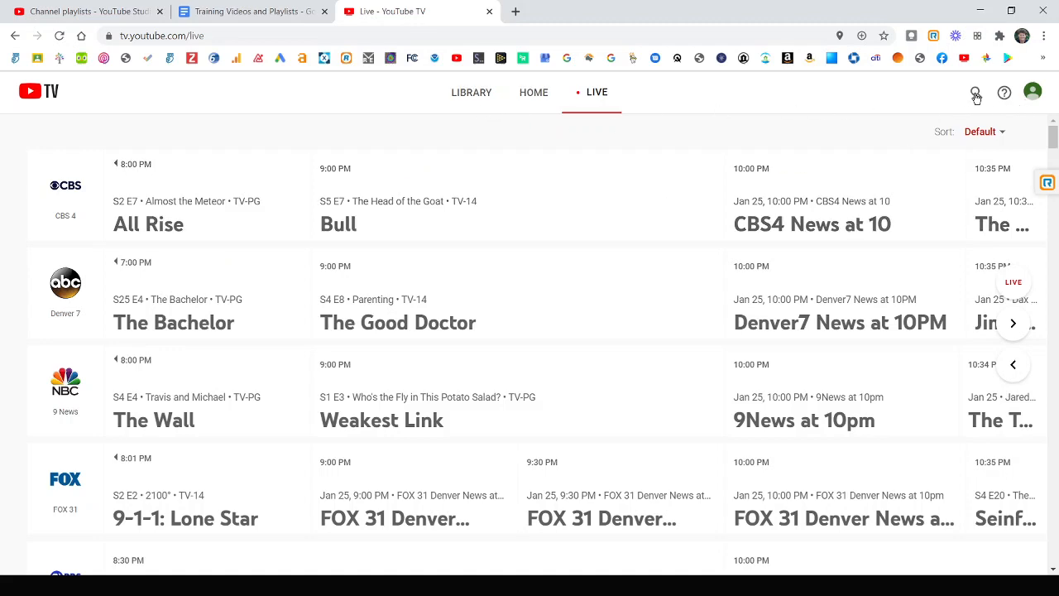
# Browse the search page's trending, popular, league, sitcom and reality show rows
pyautogui.click(976, 92)
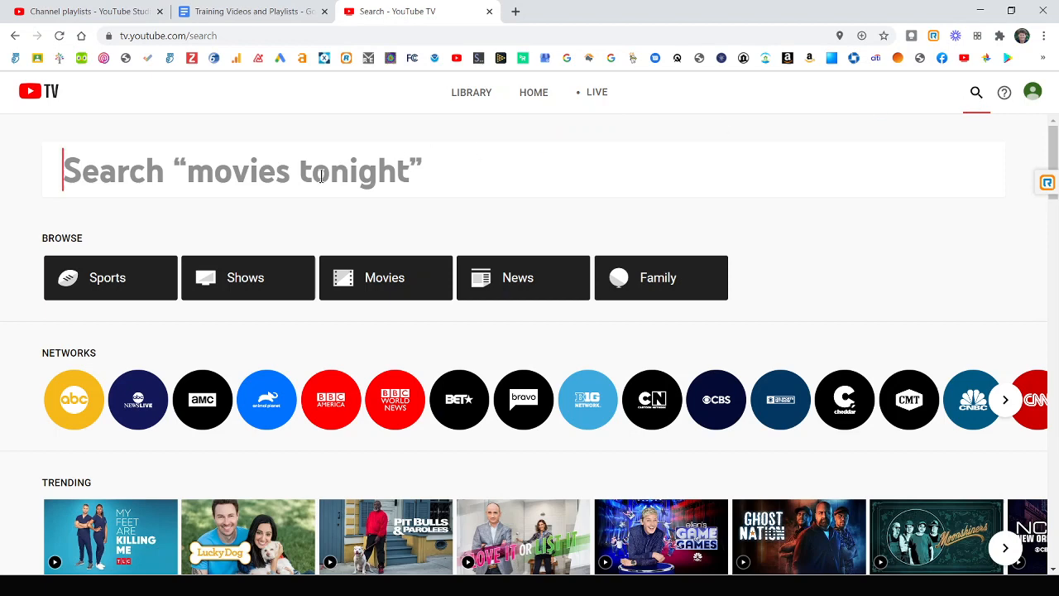
pyautogui.moveTo(244, 288)
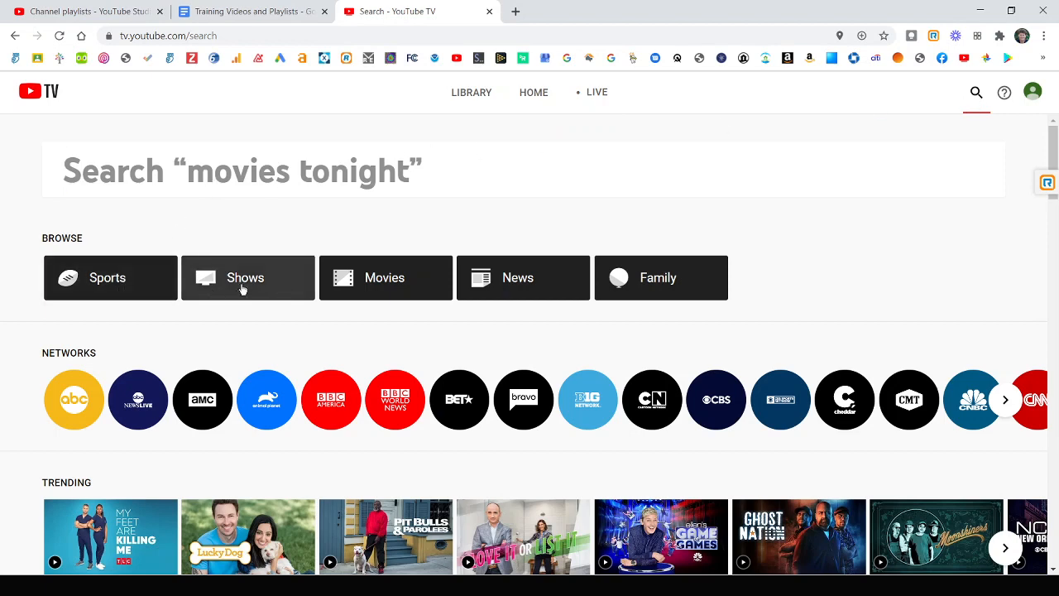
pyautogui.moveTo(658, 284)
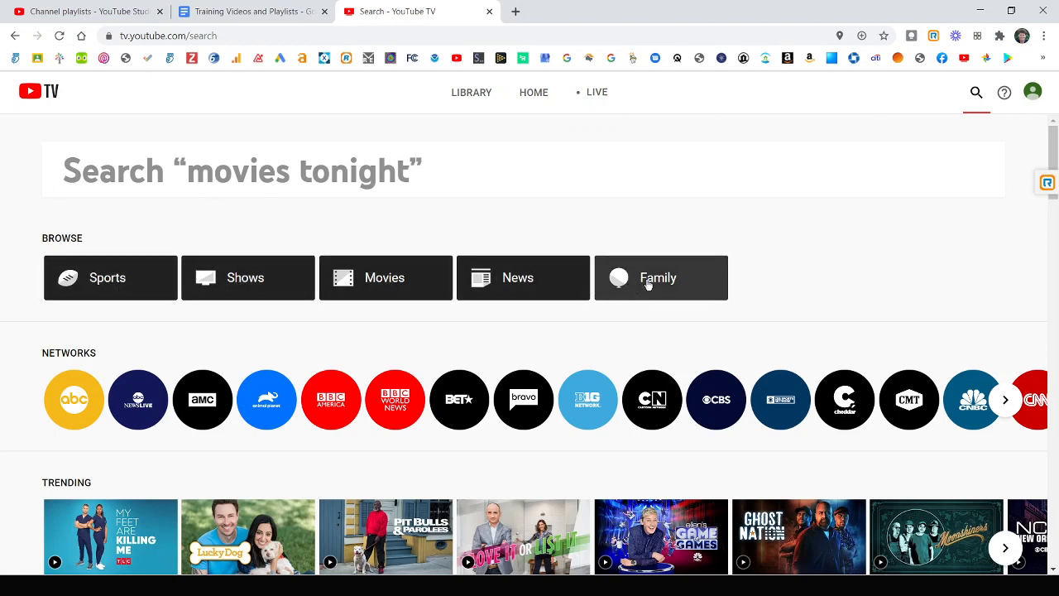
pyautogui.moveTo(780, 400)
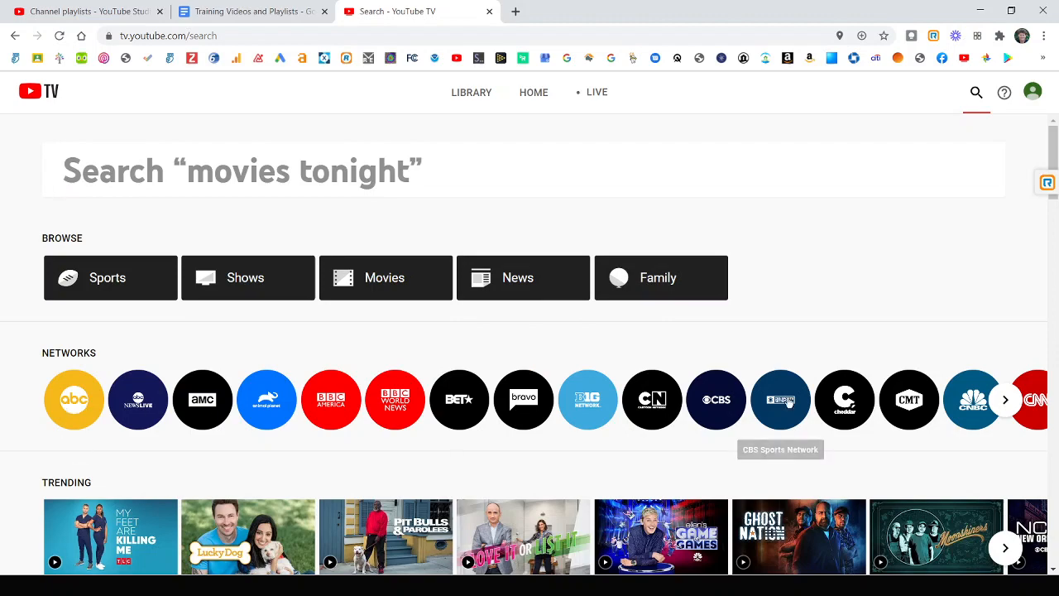
pyautogui.scroll(-3)
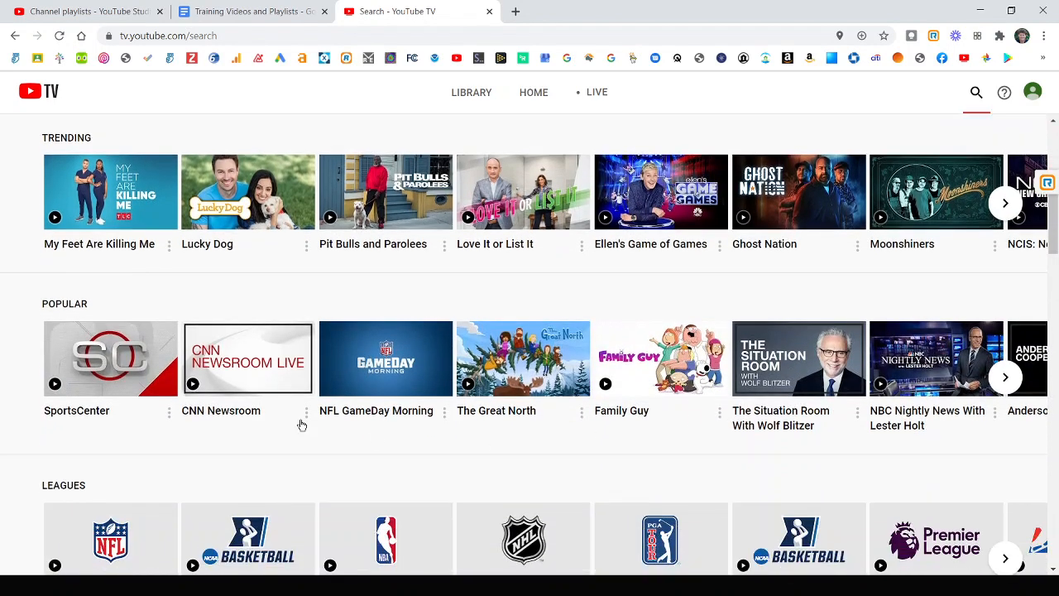
pyautogui.scroll(-3)
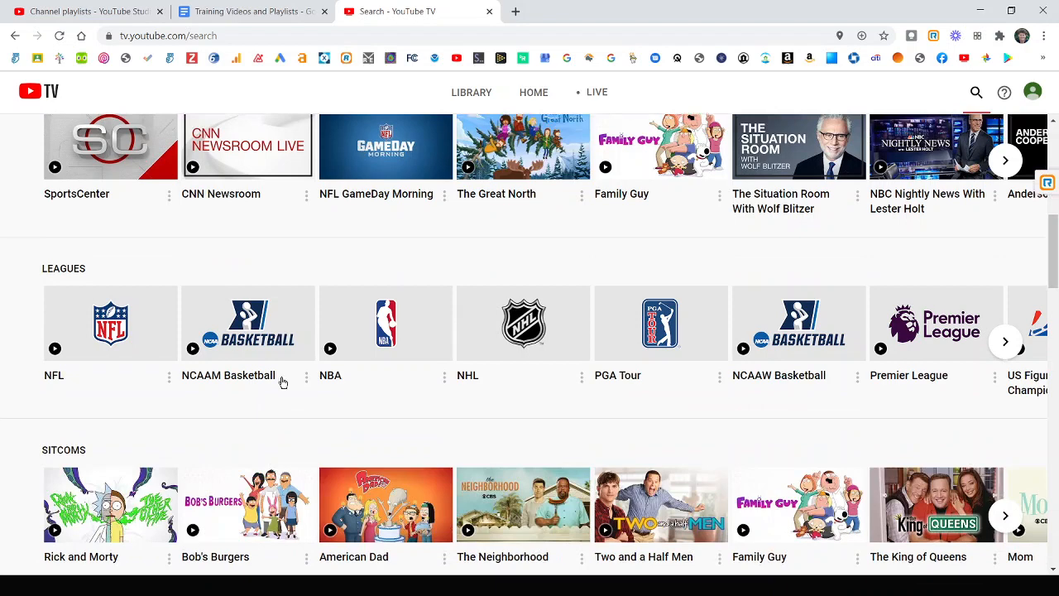
pyautogui.scroll(-3)
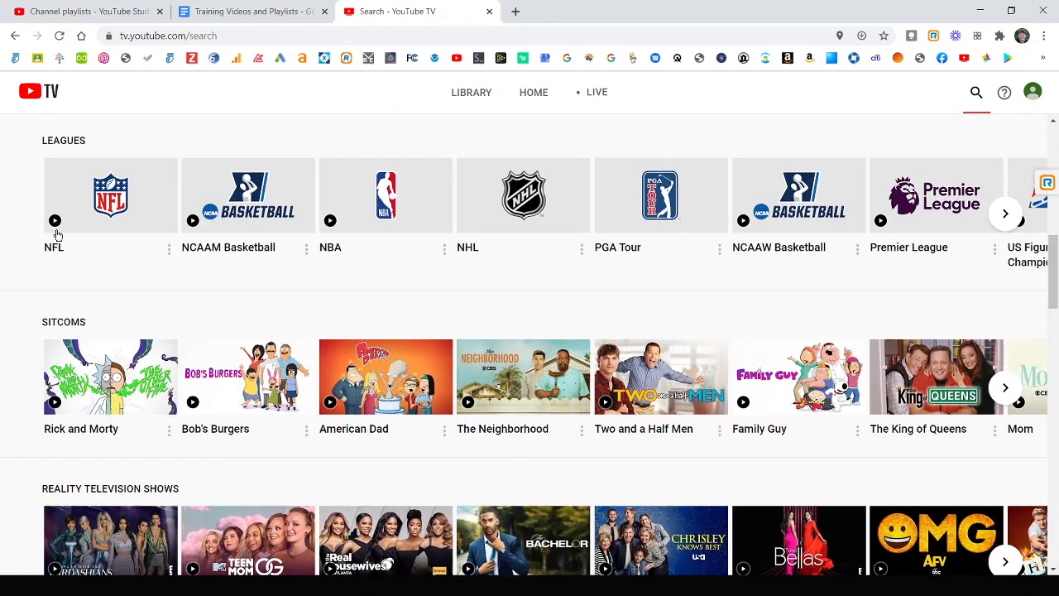
pyautogui.moveTo(363, 233)
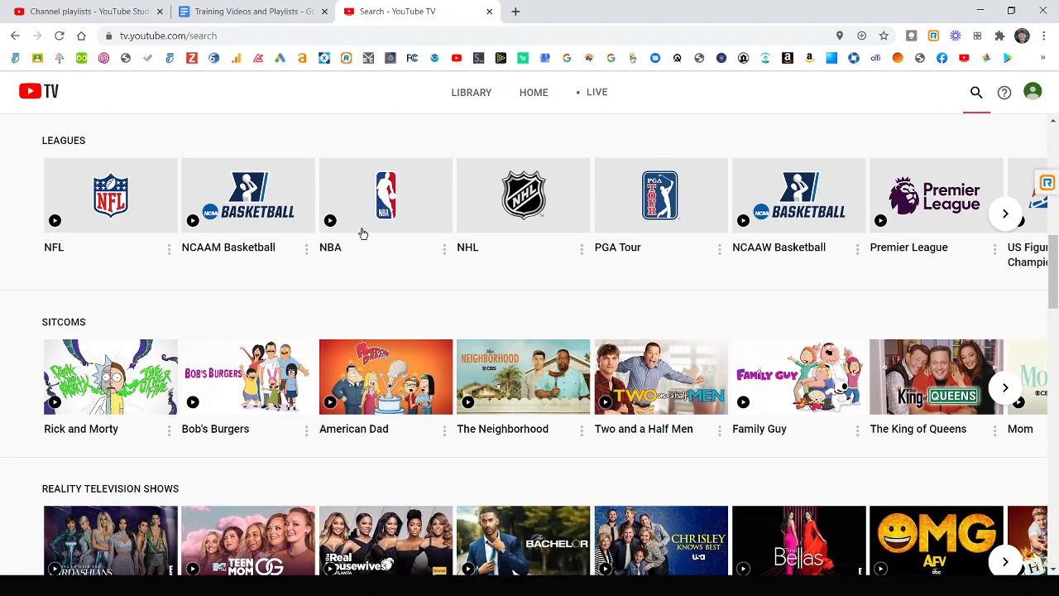
pyautogui.moveTo(580, 237)
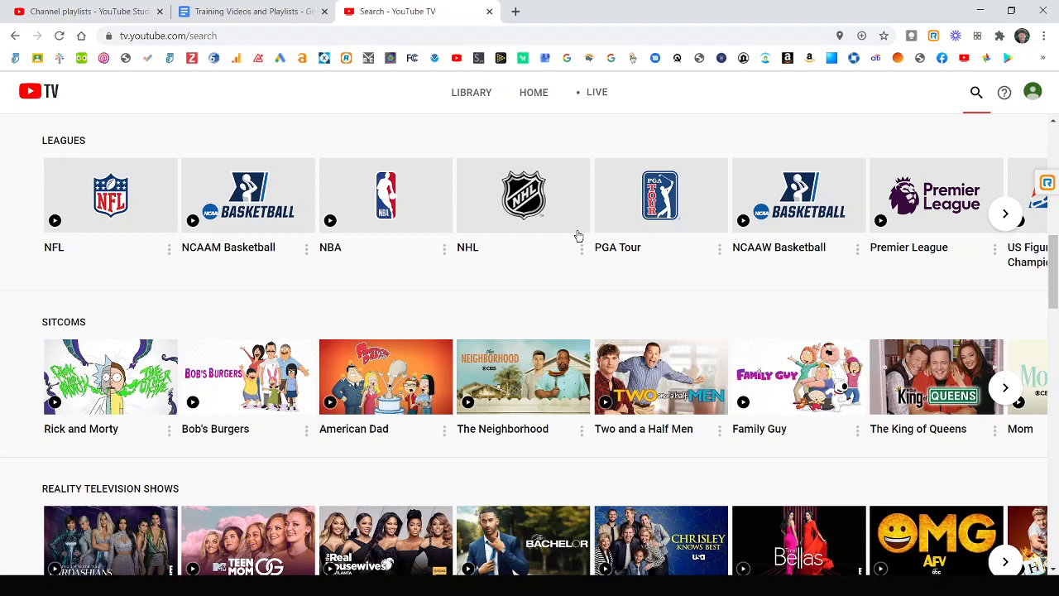
pyautogui.scroll(-3)
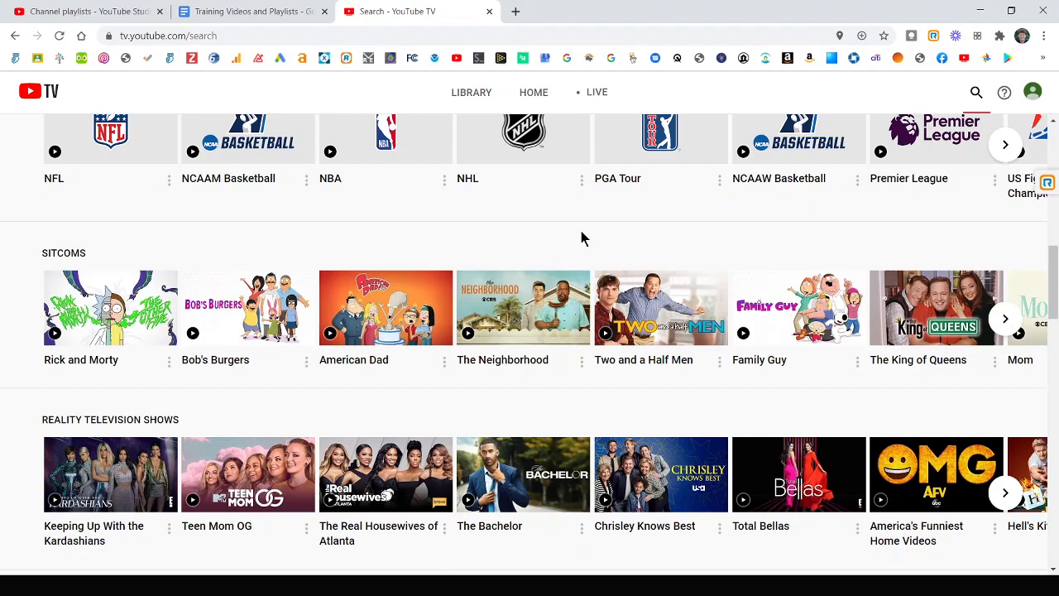
pyautogui.scroll(-3)
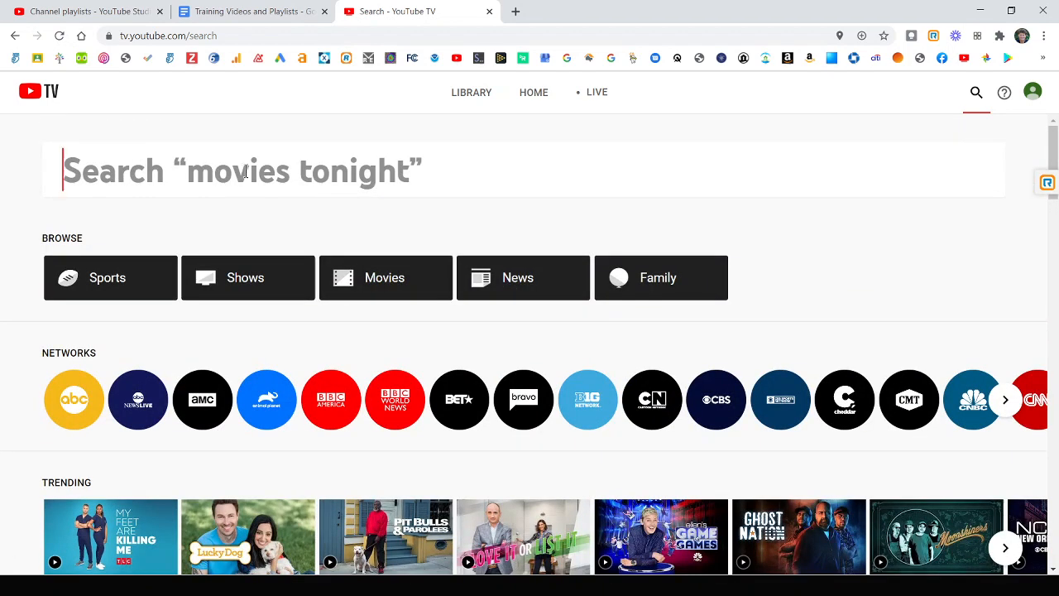
# Search 'star', open Star Wars: The Last Jedi, and add it to the library
pyautogui.write('star')
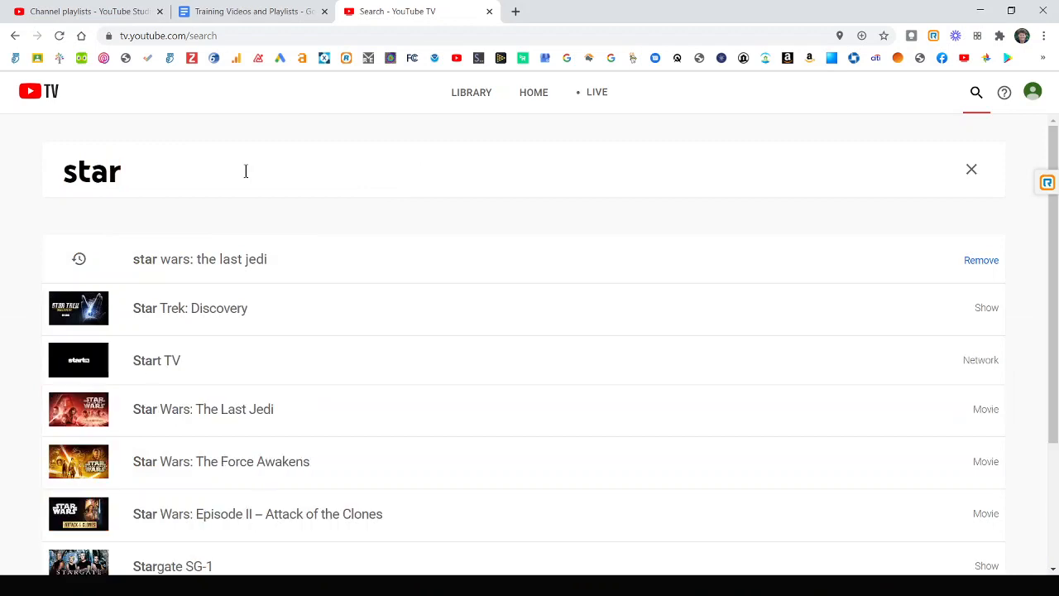
pyautogui.click(203, 408)
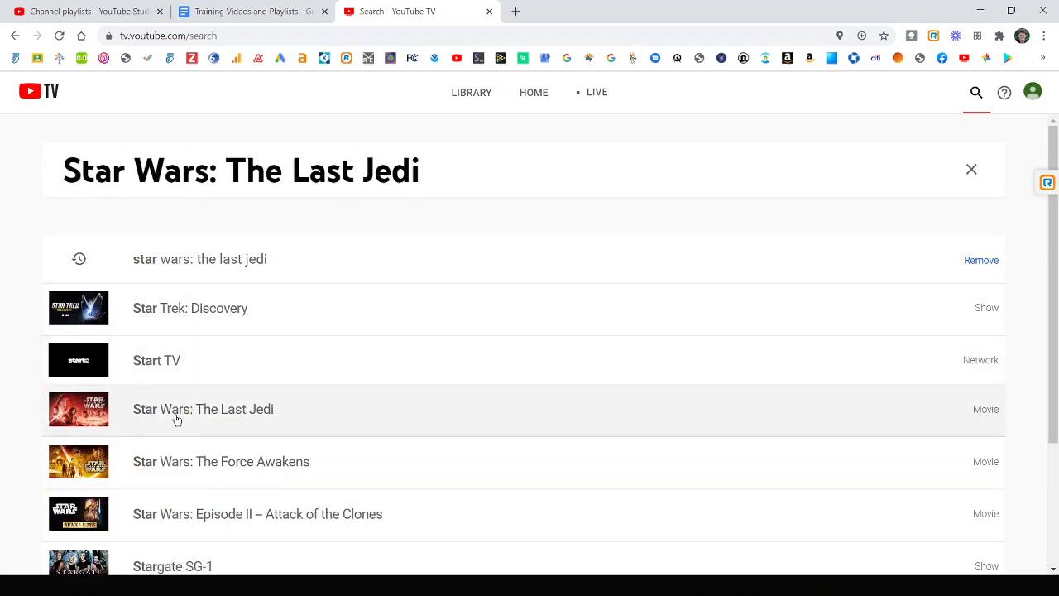
pyautogui.click(203, 409)
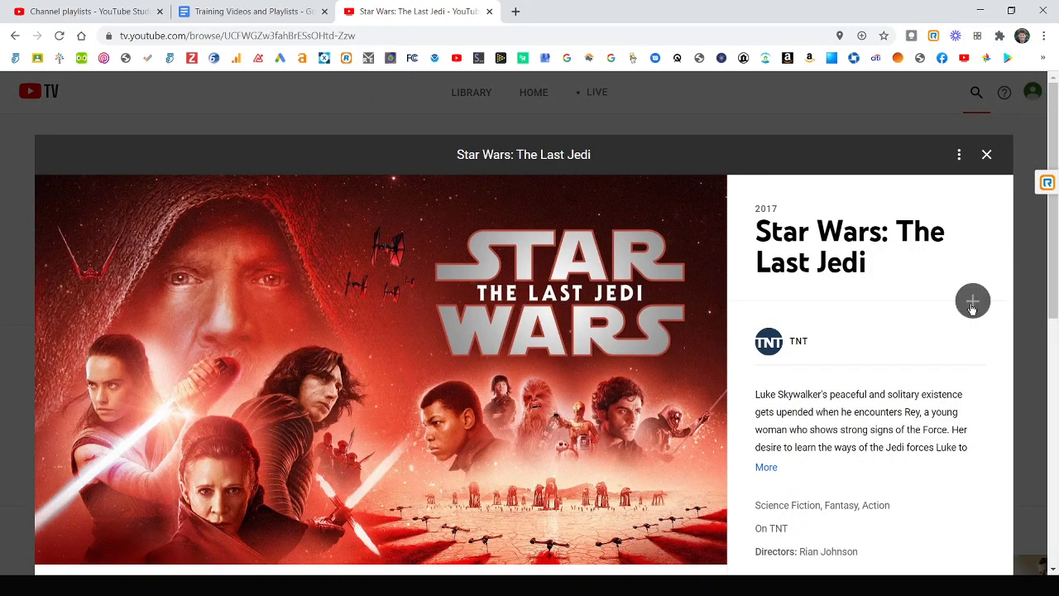
pyautogui.click(972, 301)
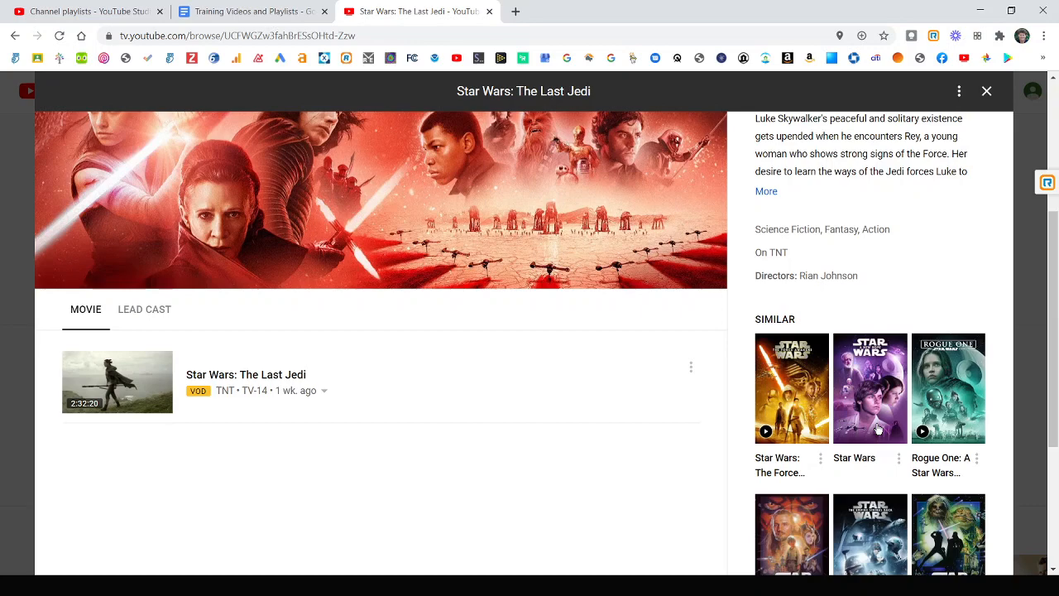
pyautogui.moveTo(869, 429)
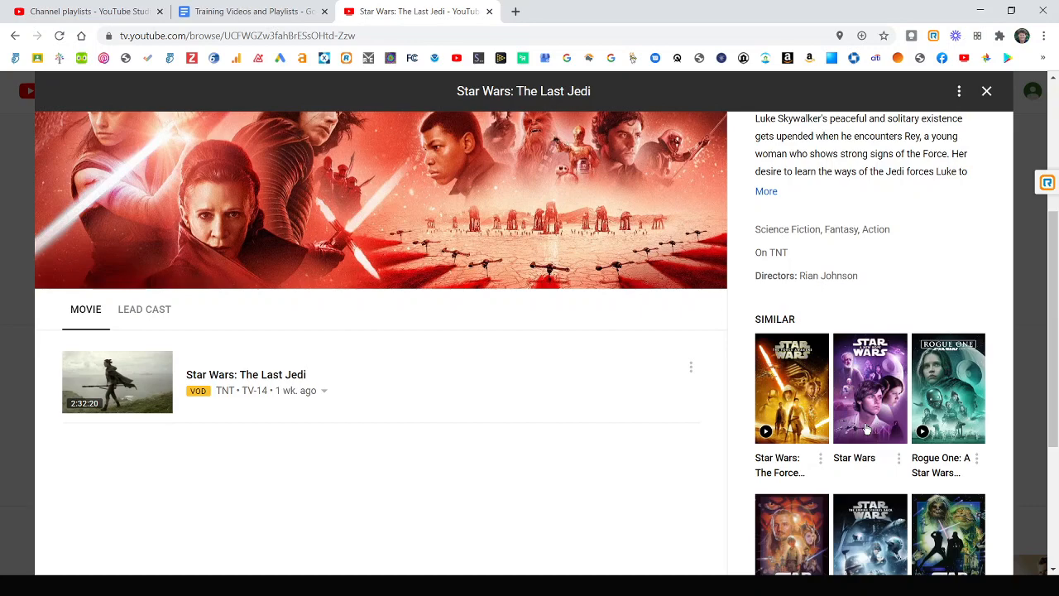
# Add The Force Awakens from similar titles to the library and view its lead cast
pyautogui.scroll(-3)
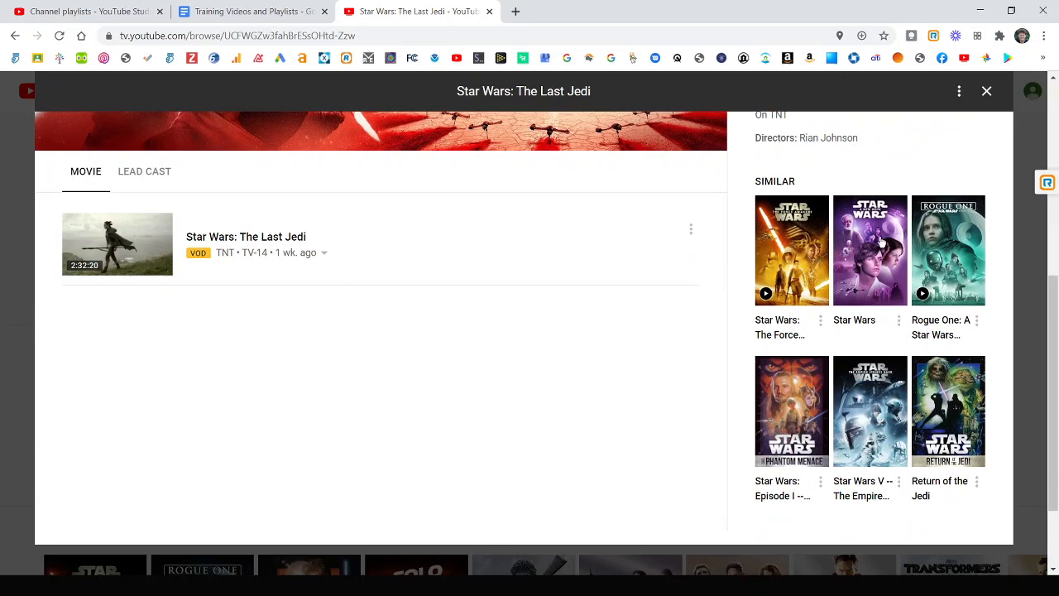
pyautogui.scroll(-3)
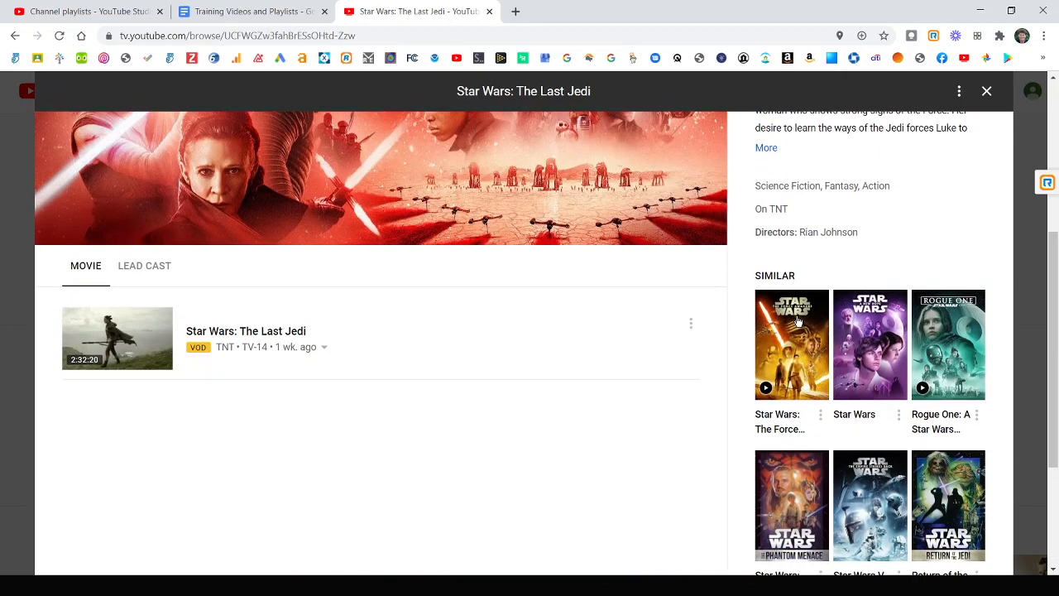
pyautogui.click(792, 345)
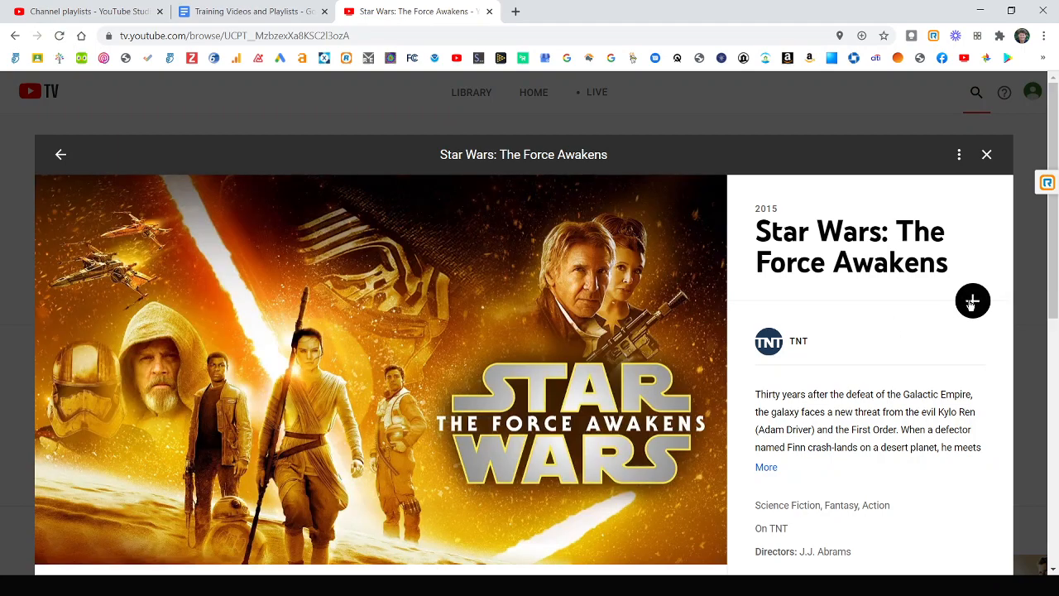
pyautogui.click(973, 301)
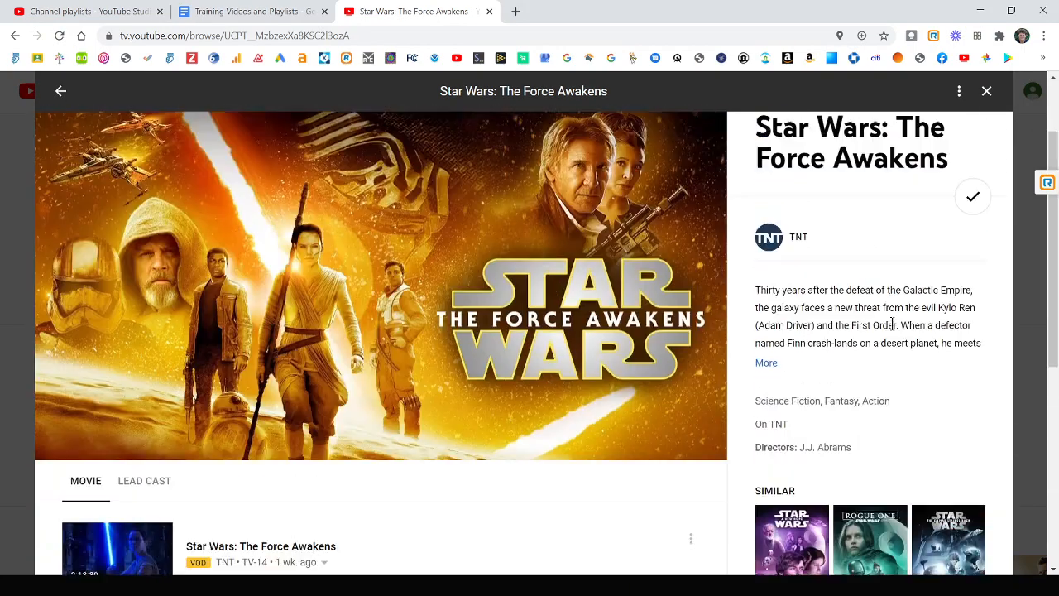
pyautogui.click(144, 480)
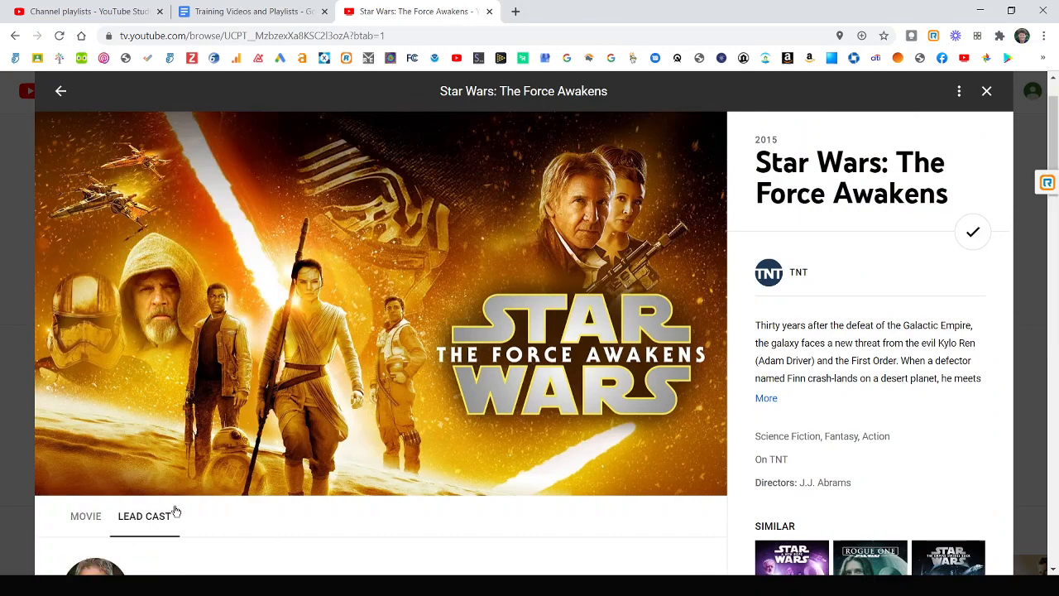
pyautogui.scroll(-3)
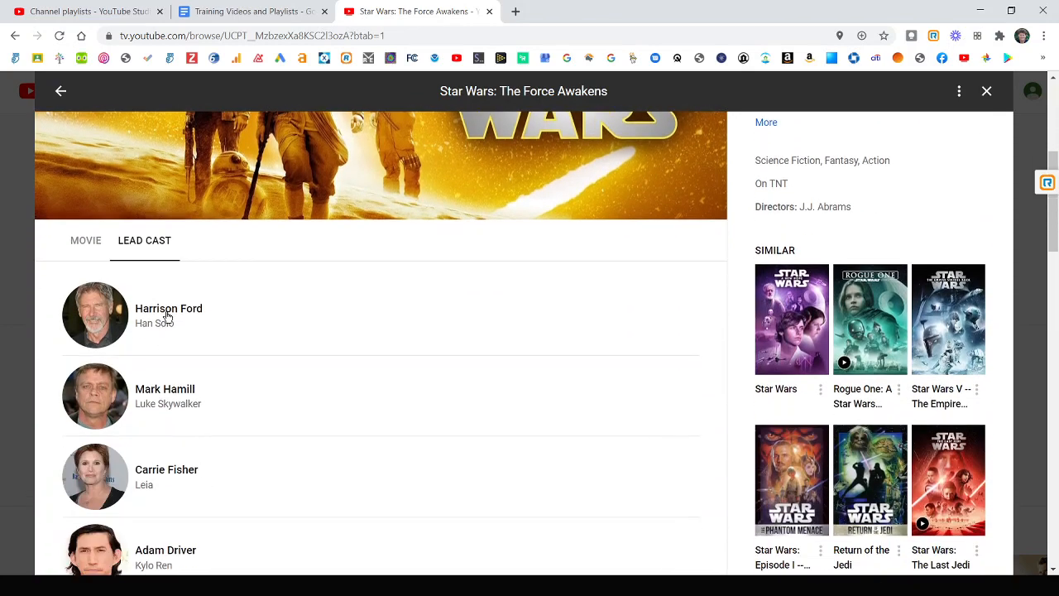
# Show Harrison Ford's titles, then view and close The Fugitive's details
pyautogui.click(169, 307)
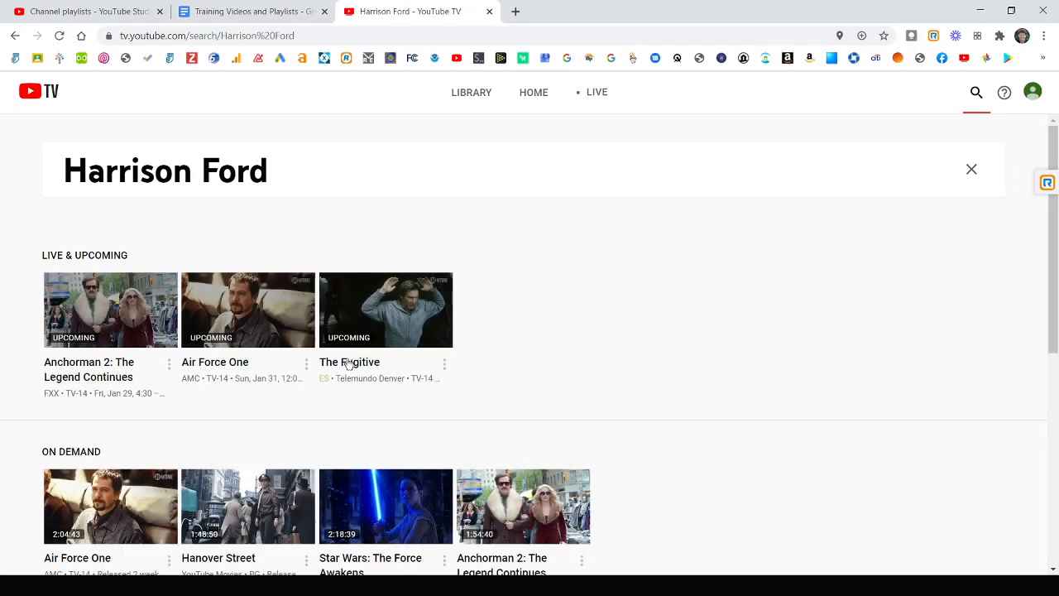
pyautogui.scroll(-3)
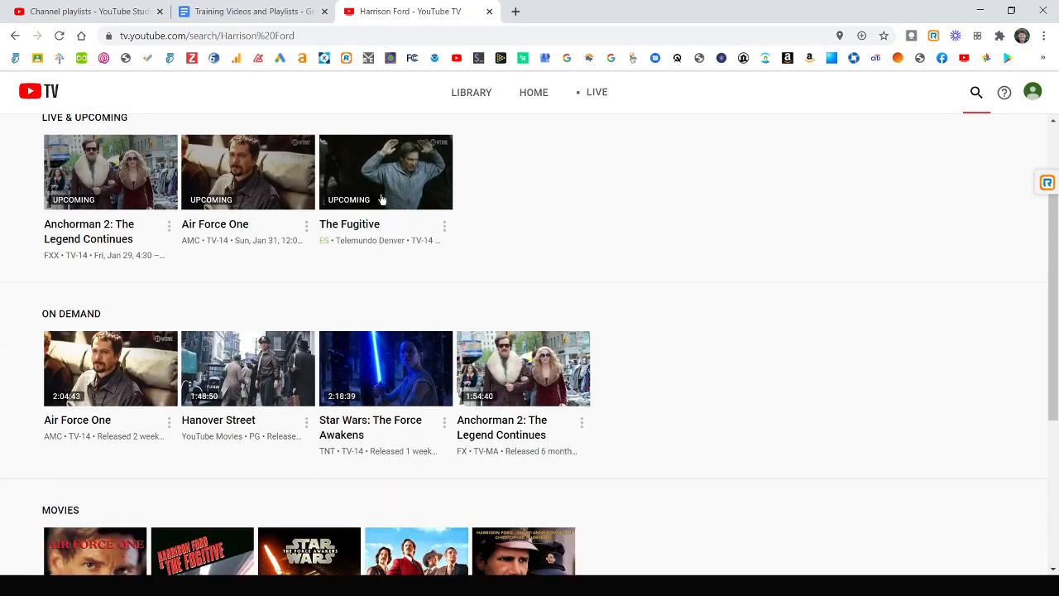
pyautogui.click(385, 173)
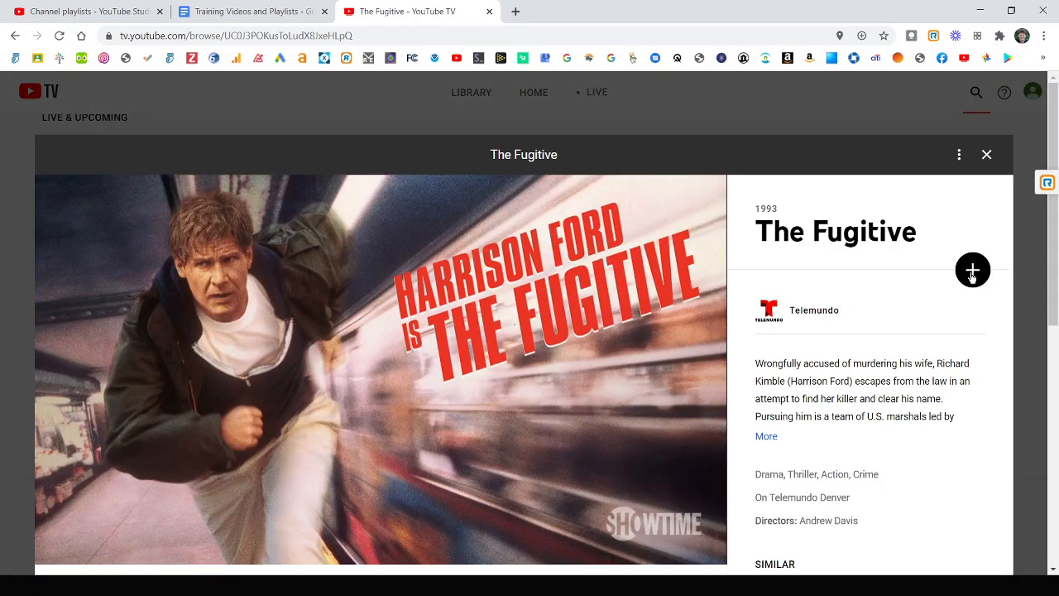
pyautogui.moveTo(943, 193)
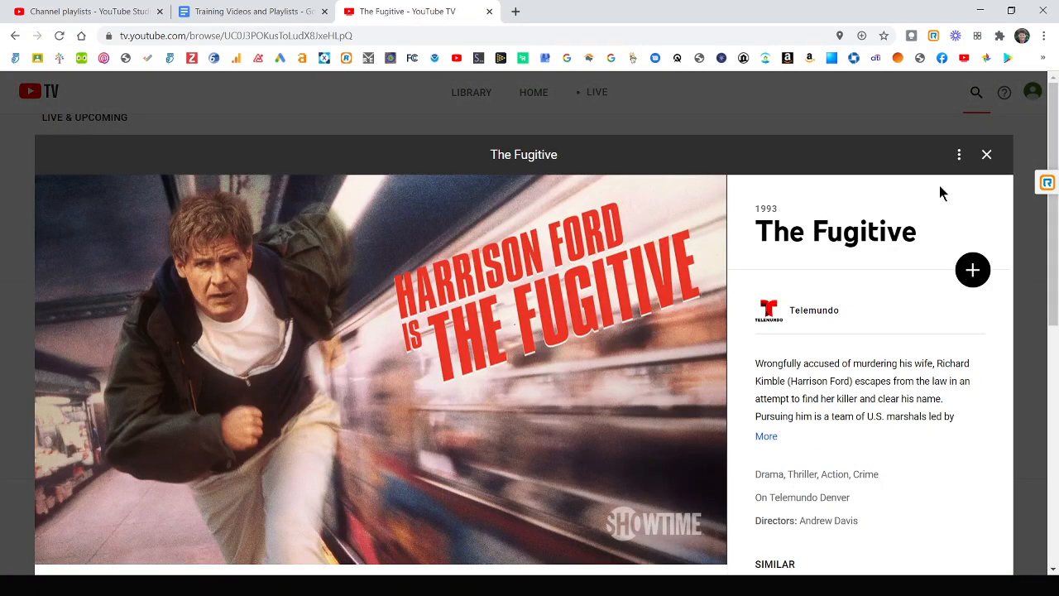
pyautogui.click(986, 154)
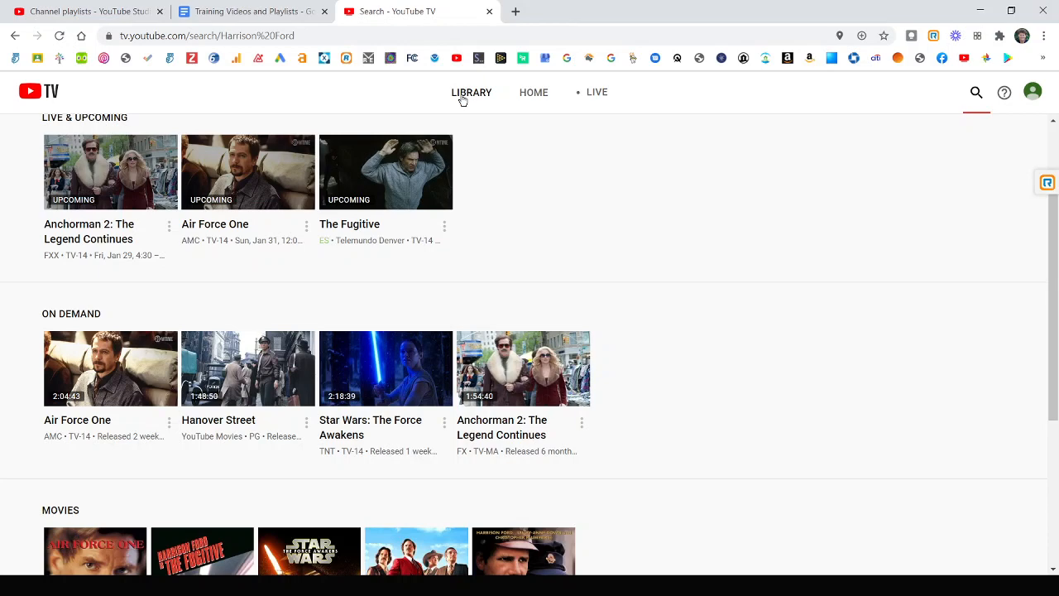
pyautogui.moveTo(459, 99)
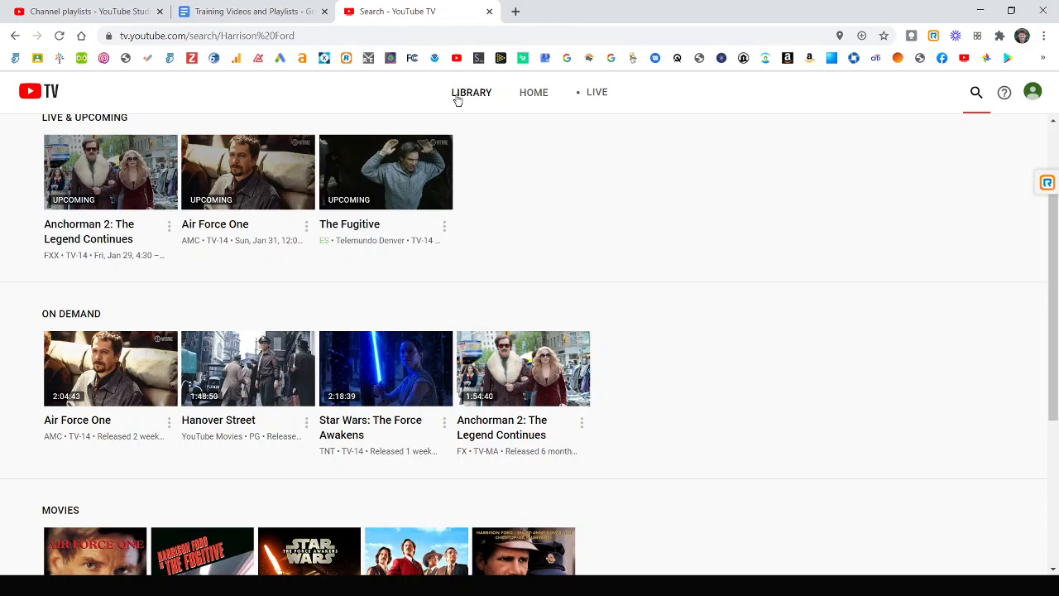
pyautogui.moveTo(479, 98)
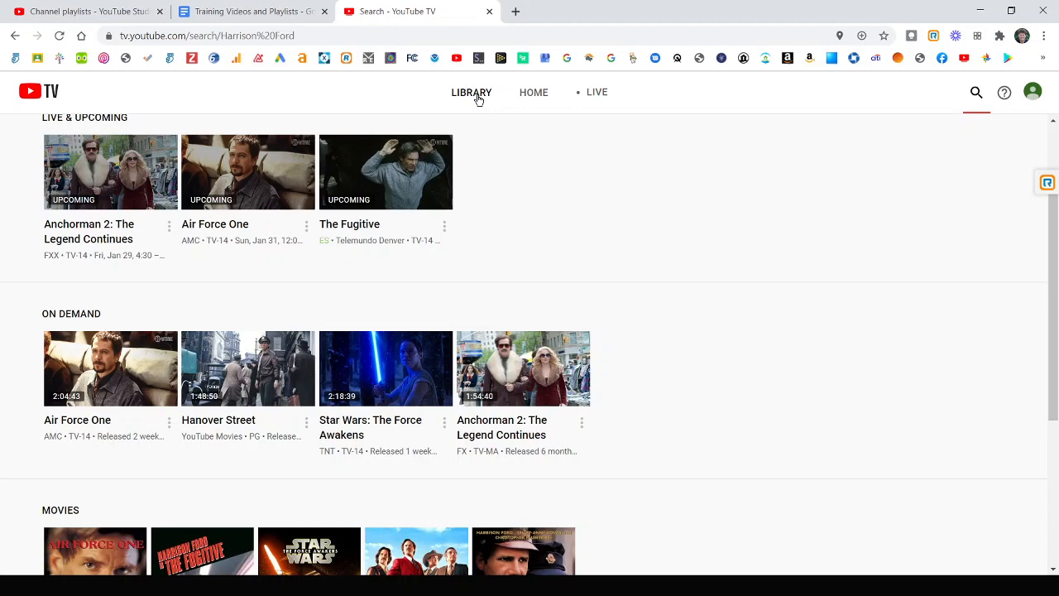
# Browse the library's new items, most watched, scheduled recordings and recordings rows
pyautogui.click(470, 92)
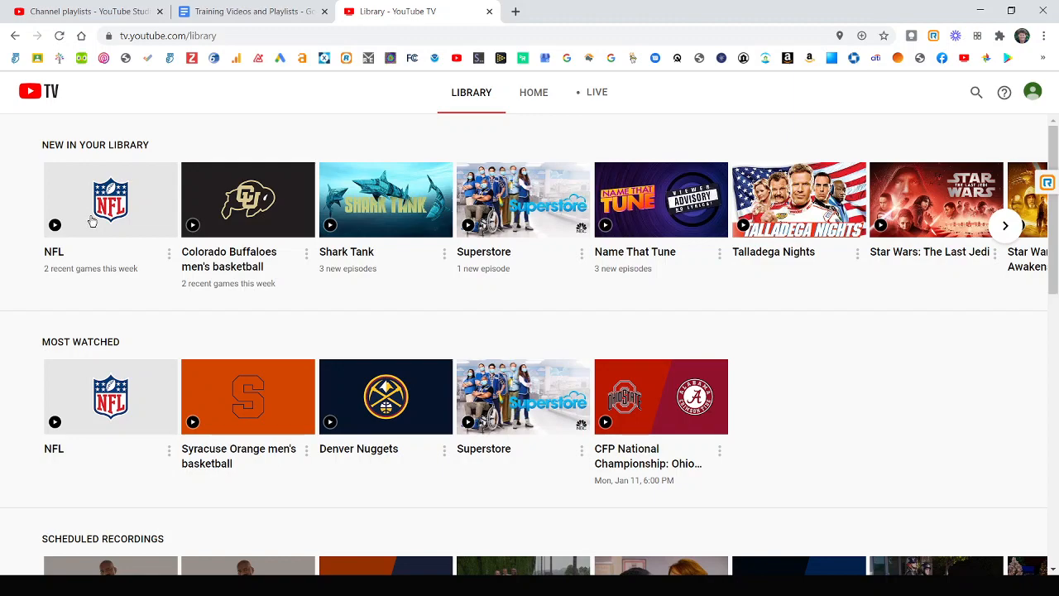
pyautogui.scroll(-3)
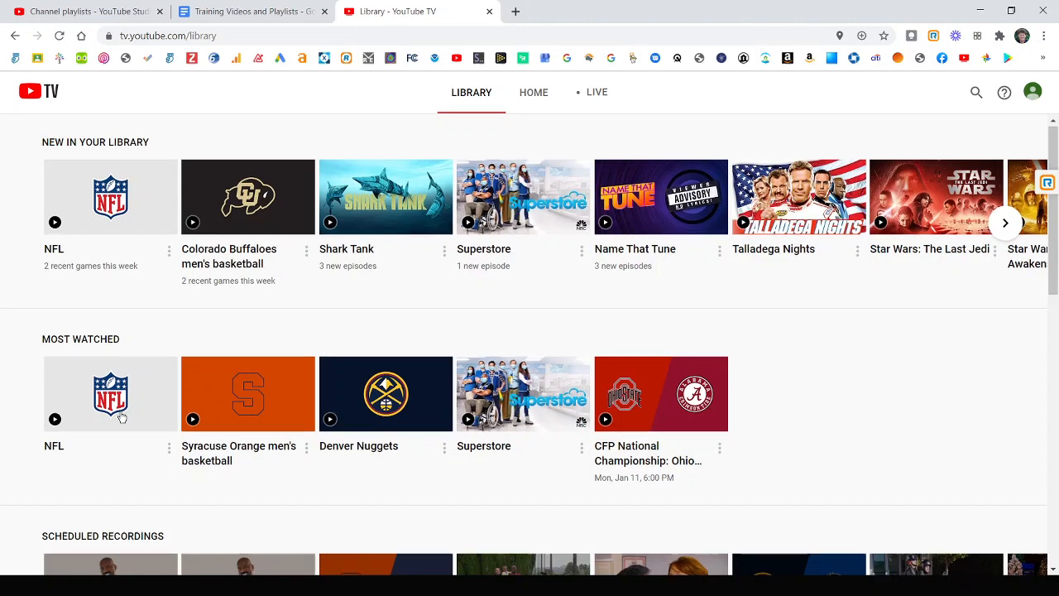
pyautogui.scroll(-3)
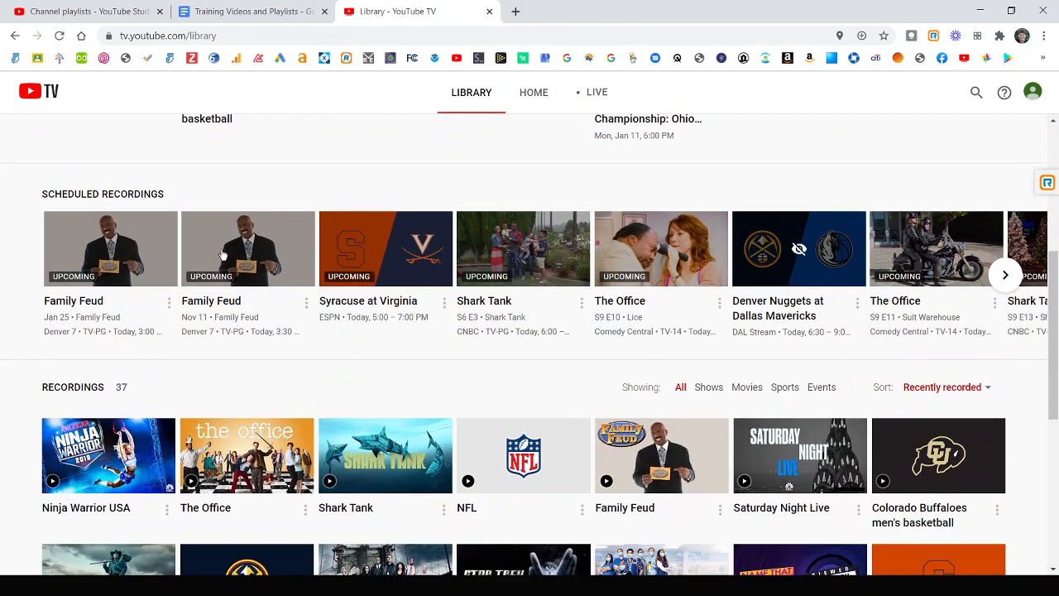
pyautogui.scroll(-3)
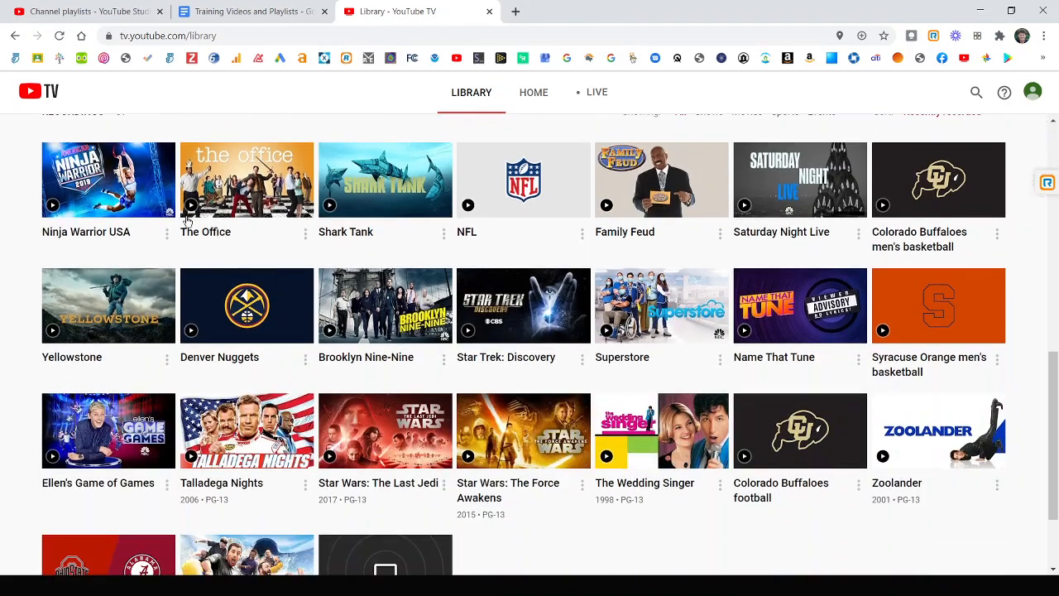
pyautogui.scroll(-3)
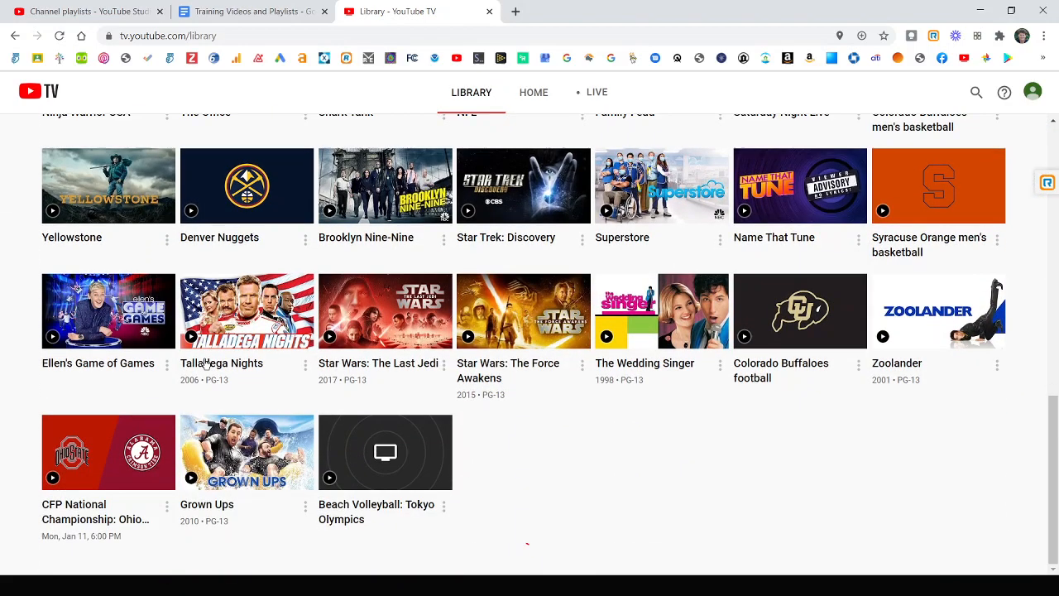
pyautogui.scroll(3)
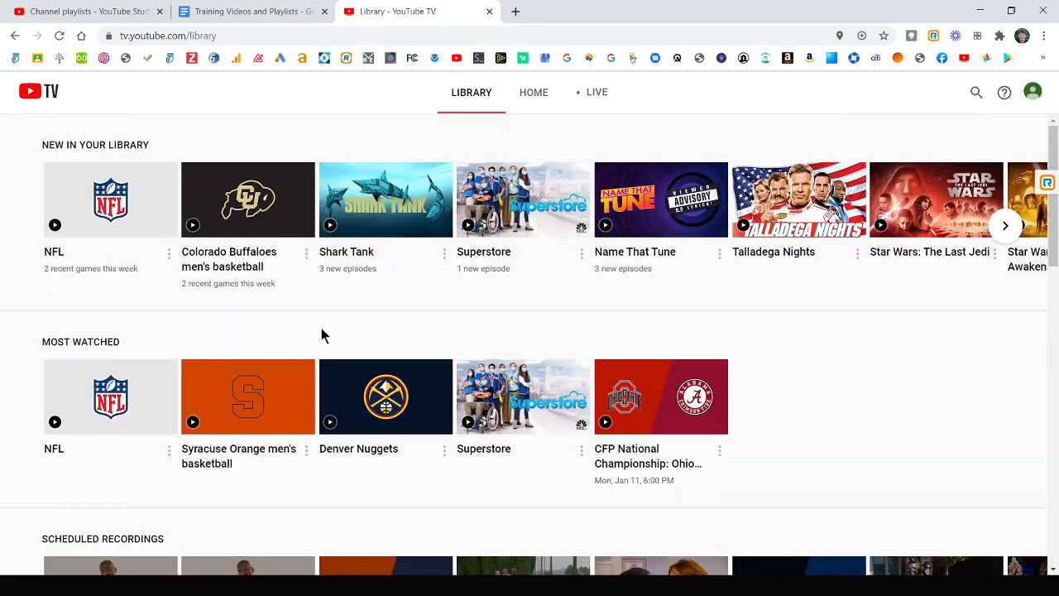